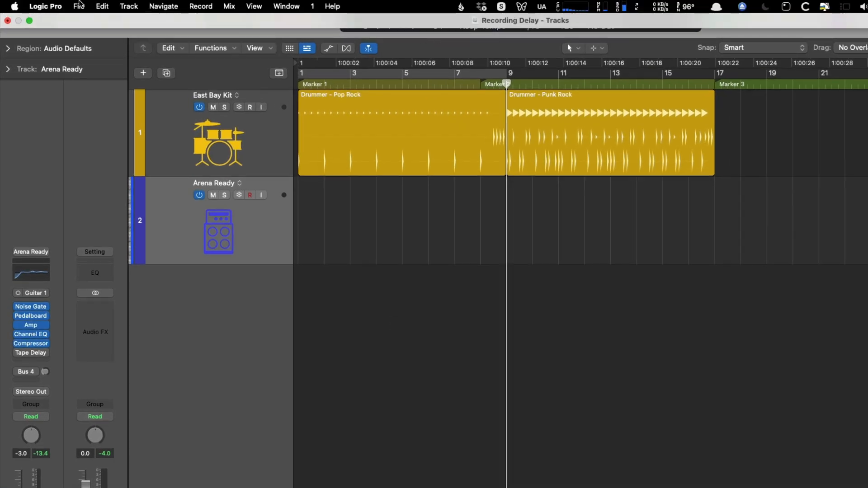
- Open Logic Pro's Settings to the Audio Devices page, showing the 64-sample I/O buffer size
left_click(45, 5)
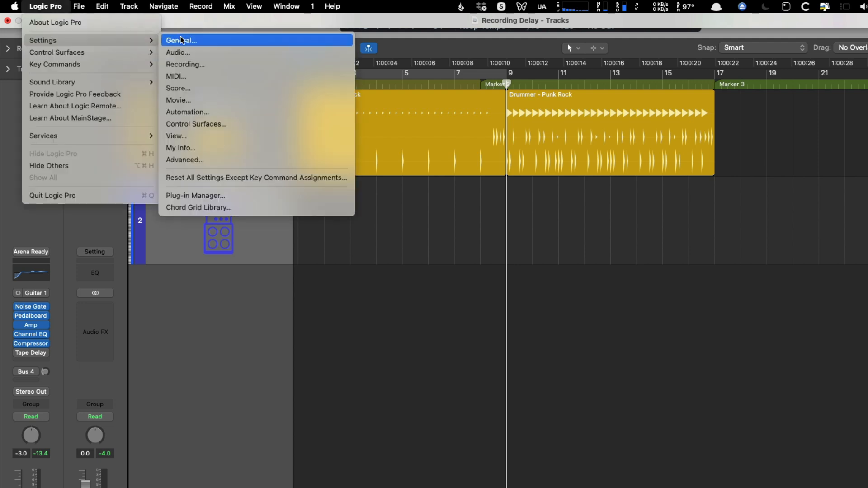
left_click(177, 52)
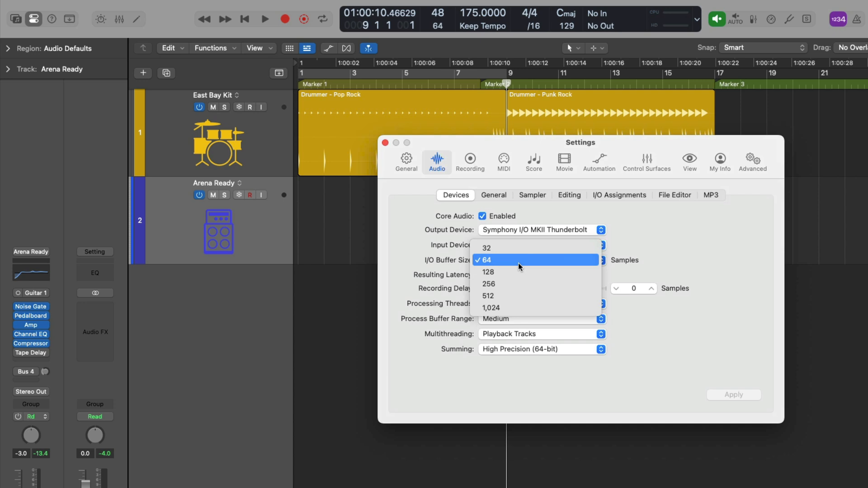
mouse_move(516, 308)
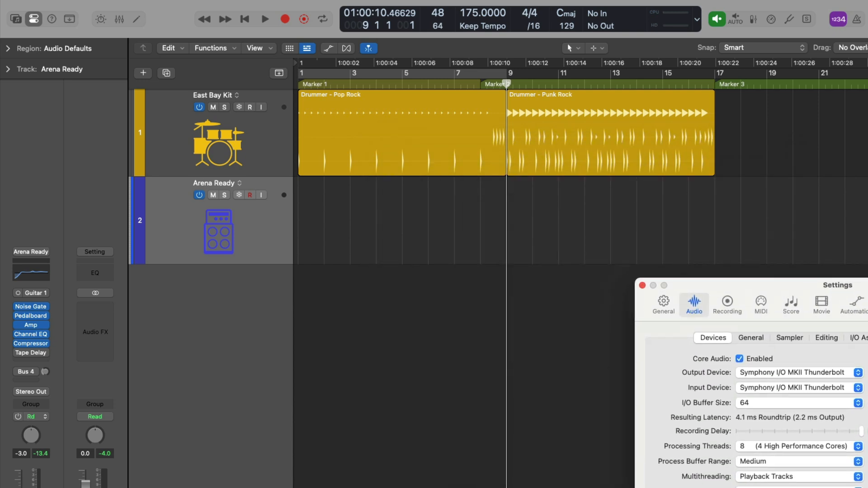
mouse_move(753, 243)
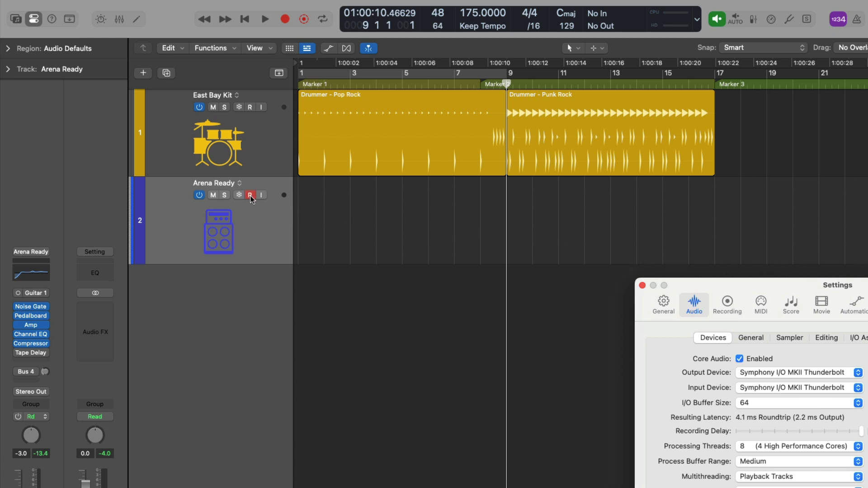
- Arm Arena Ready, record guitar take Arena Ready#05 from bar 9, and play it back
left_click(264, 19)
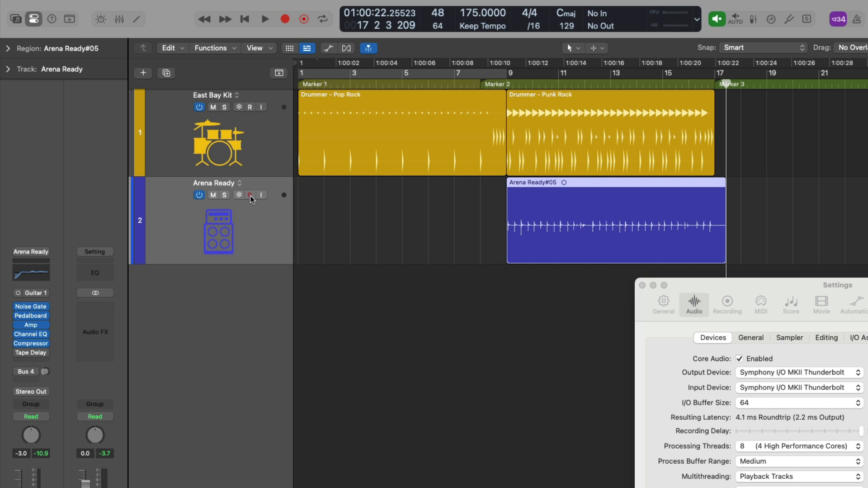
left_click(264, 19)
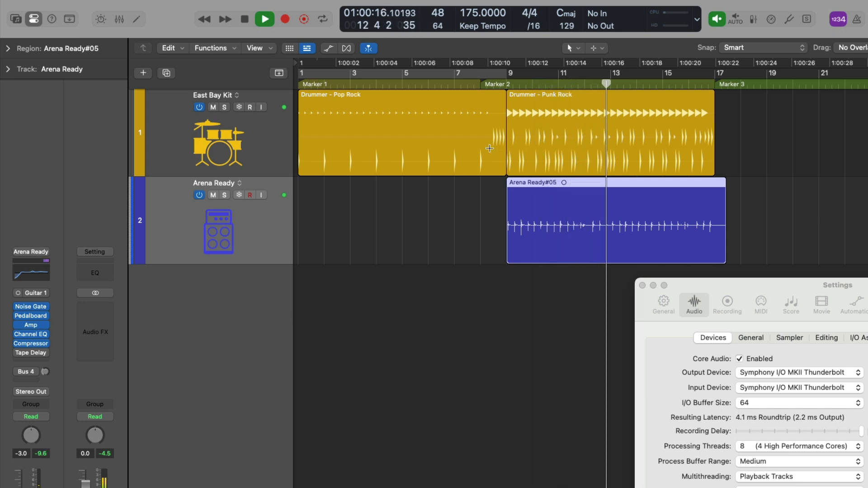
left_click(264, 18)
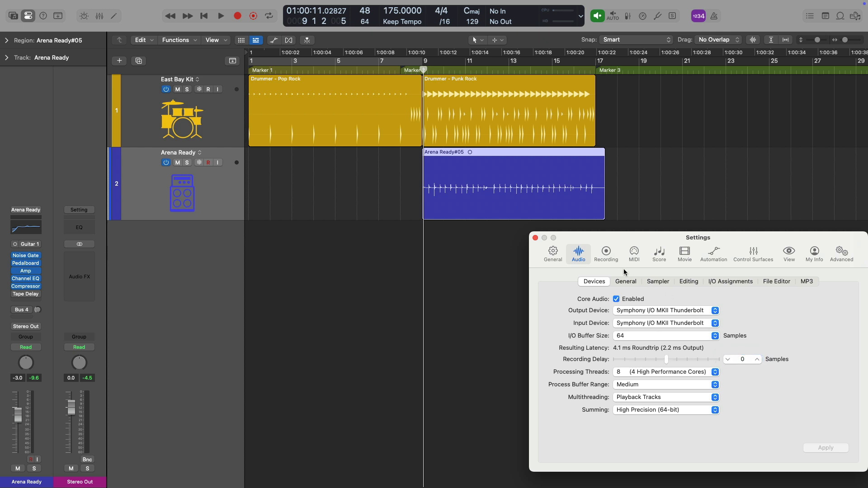
- Close Settings and record Take 2 over the region, creating the Comp A take folder
left_click(535, 237)
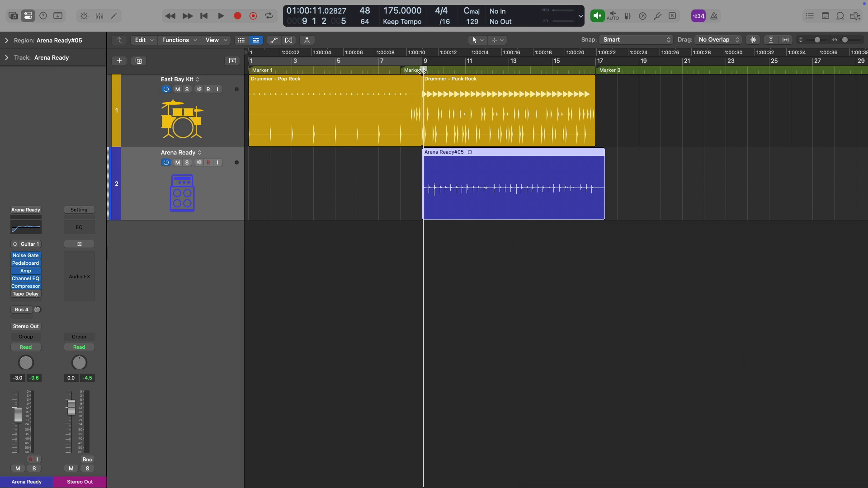
left_click(220, 16)
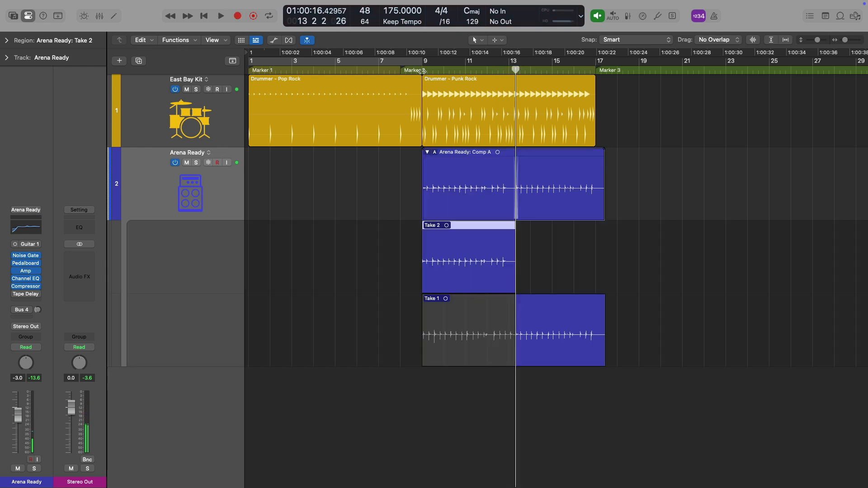
left_click(219, 15)
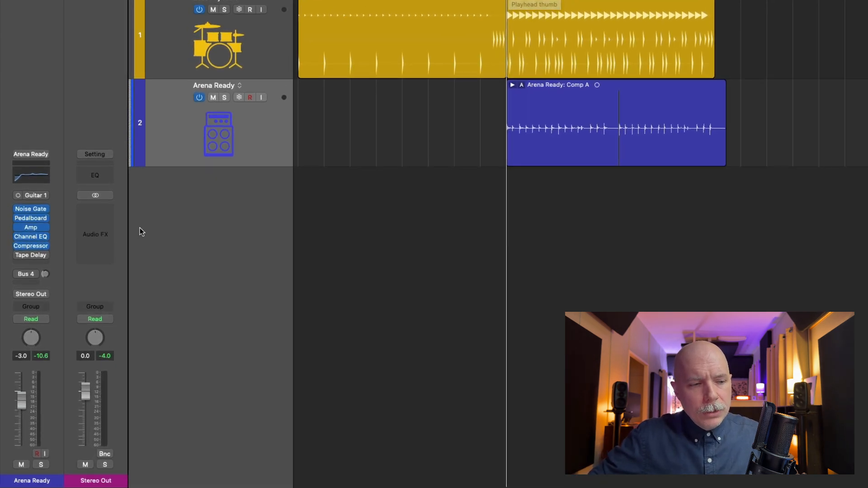
- Insert an Adaptive Limiter after Tape Delay on the Arena Ready channel and close its window
left_click(94, 233)
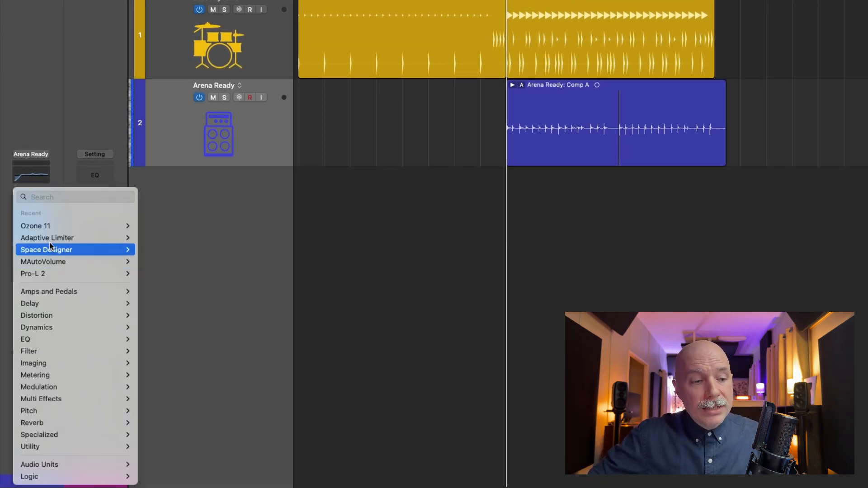
left_click(47, 237)
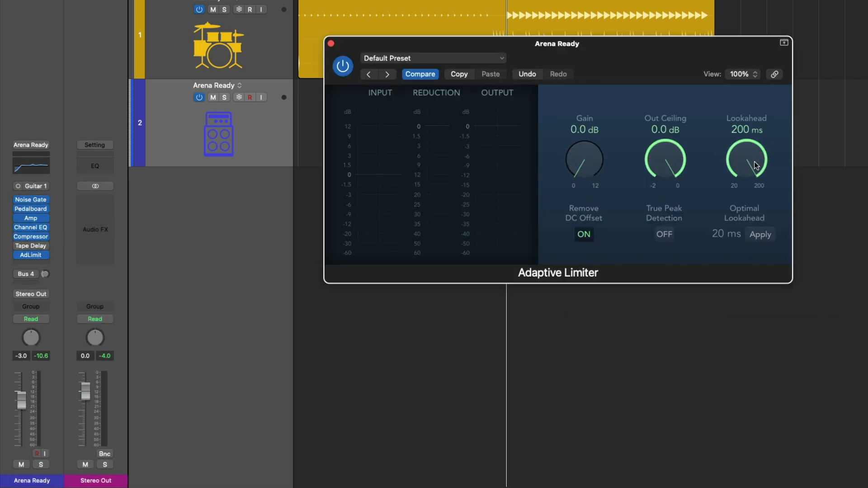
mouse_move(442, 57)
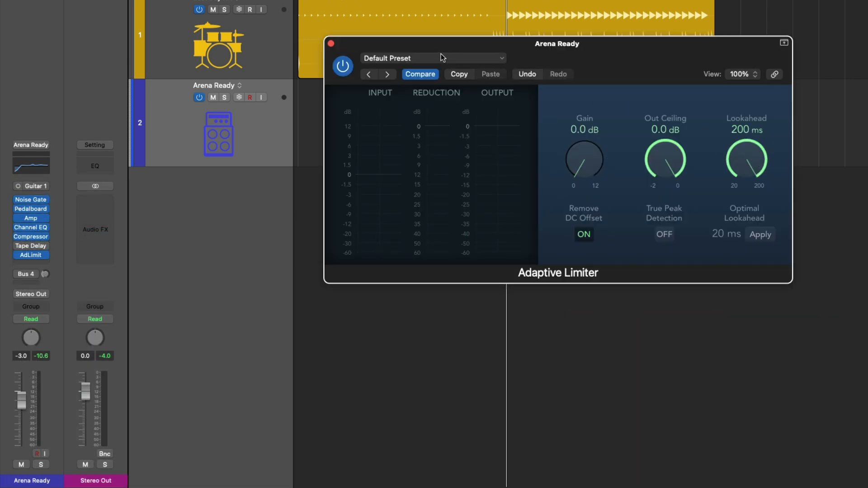
left_click(330, 44)
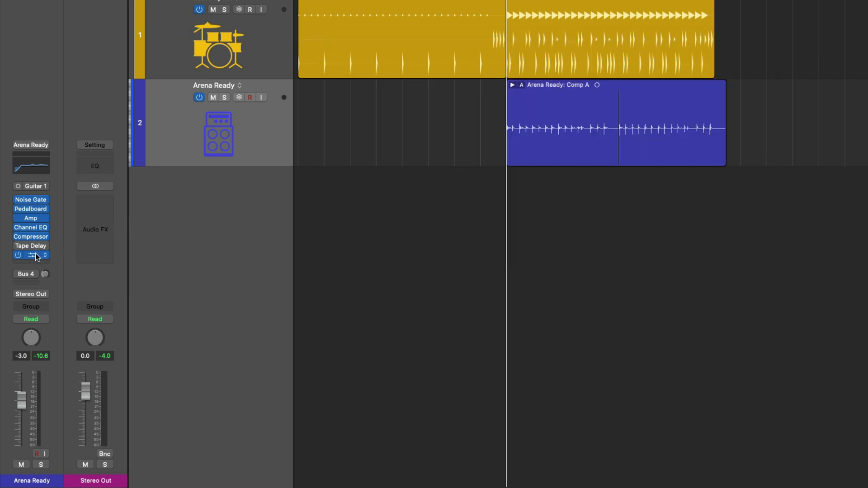
mouse_move(31, 255)
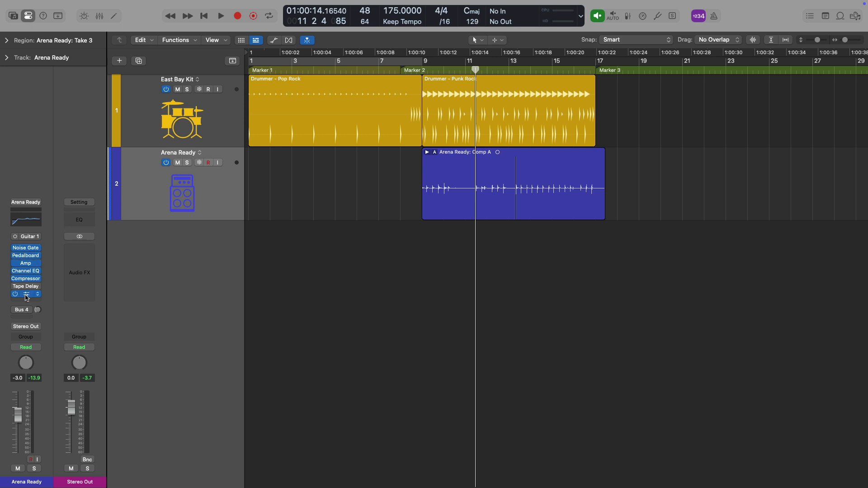
- Record a fourth guitar take into the Comp A take folder
left_click(25, 293)
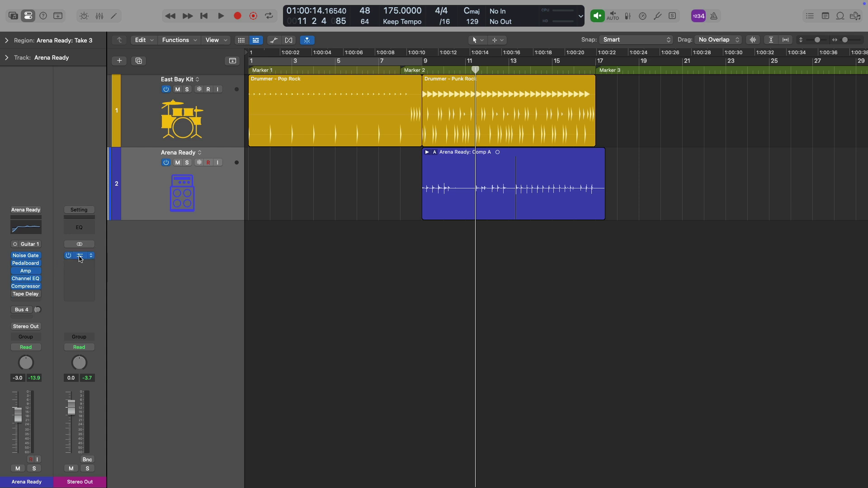
mouse_move(79, 255)
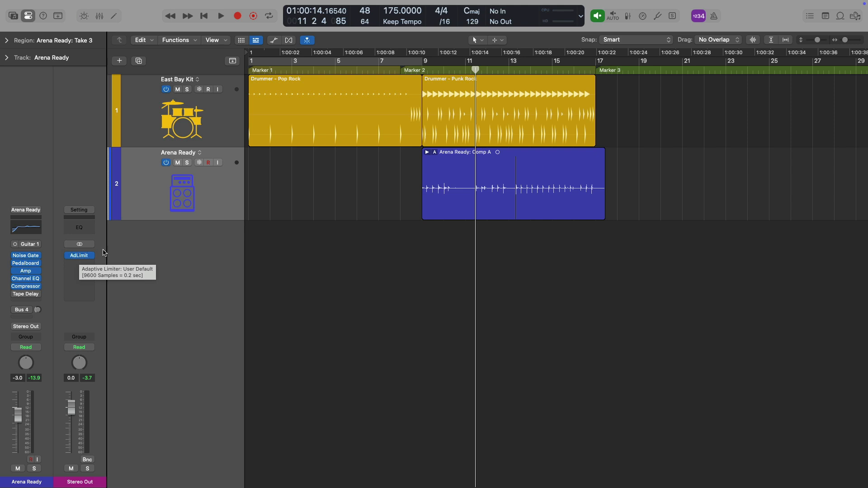
left_click(220, 15)
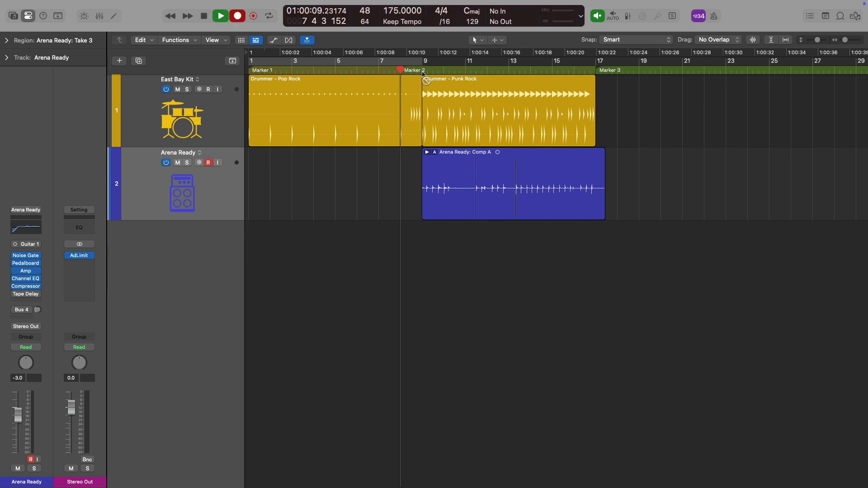
left_click(220, 15)
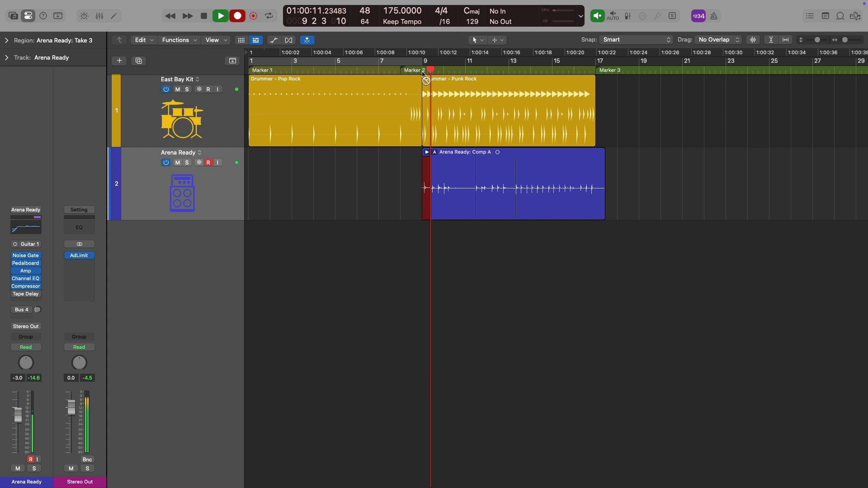
left_click(220, 16)
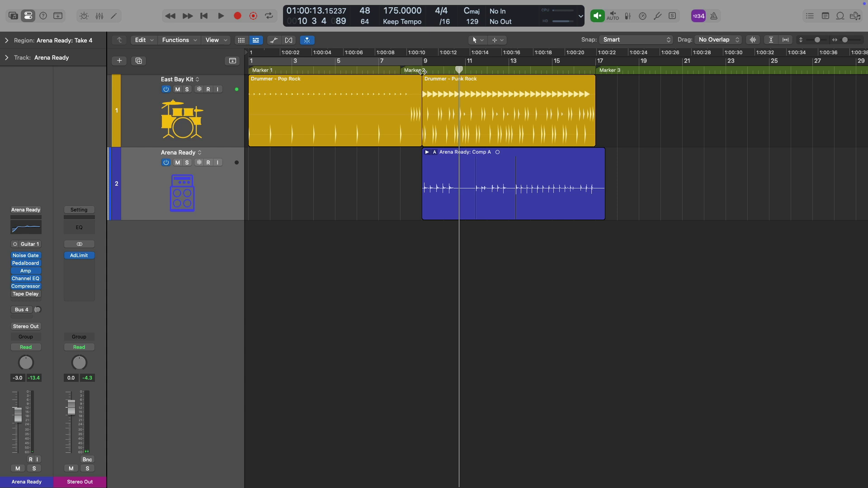
- Check the Adaptive Limiter's 9600-sample latency and switch on Low Latency Mode
left_click(209, 163)
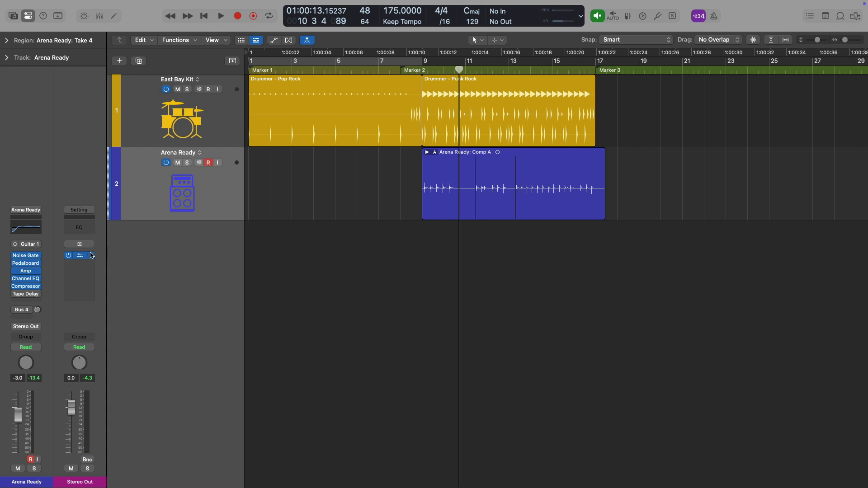
mouse_move(79, 255)
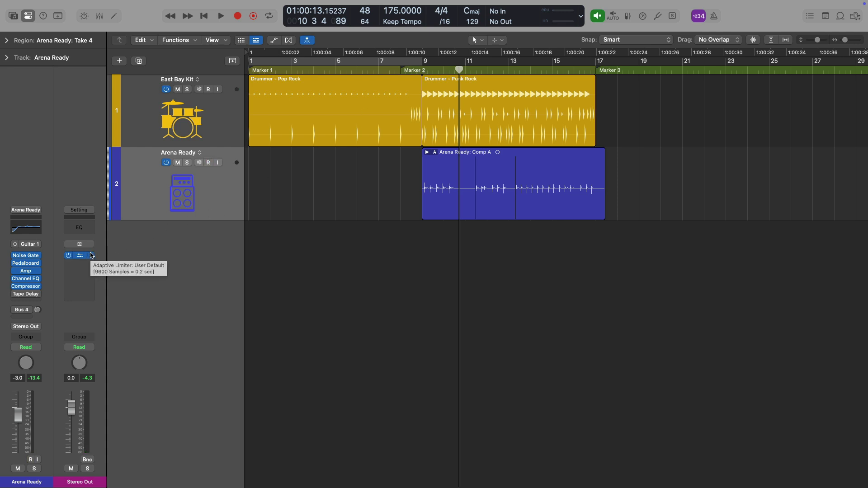
left_click(208, 162)
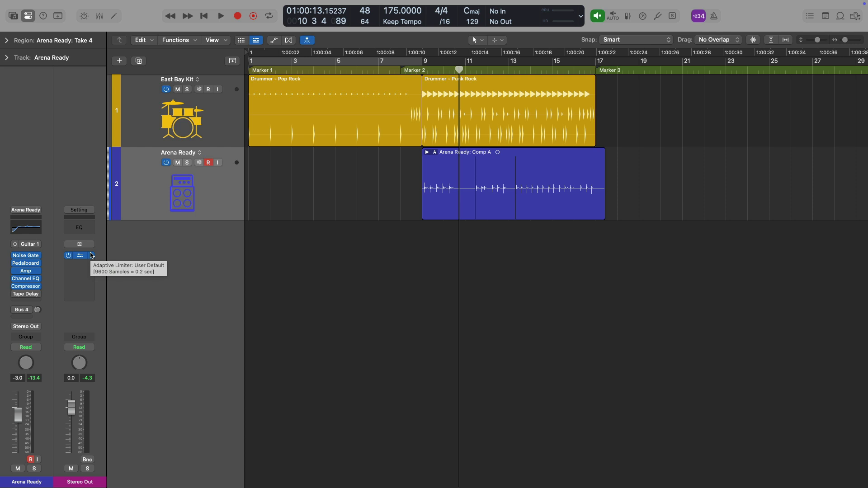
left_click(79, 255)
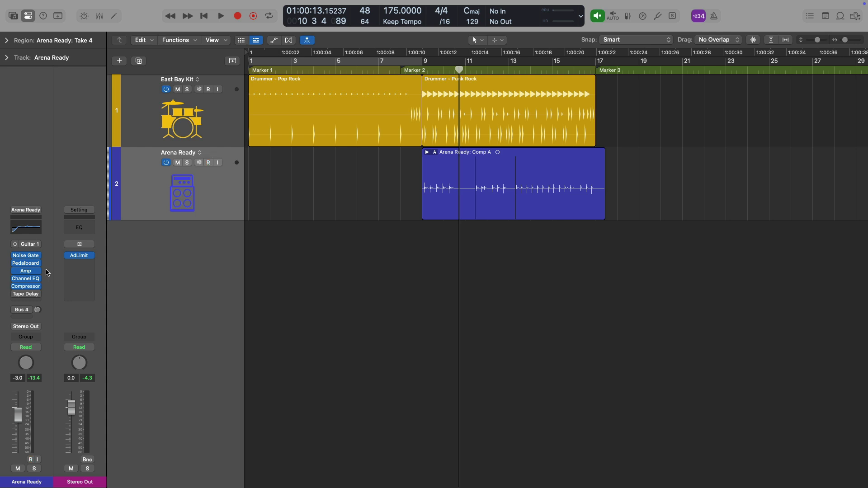
left_click(208, 162)
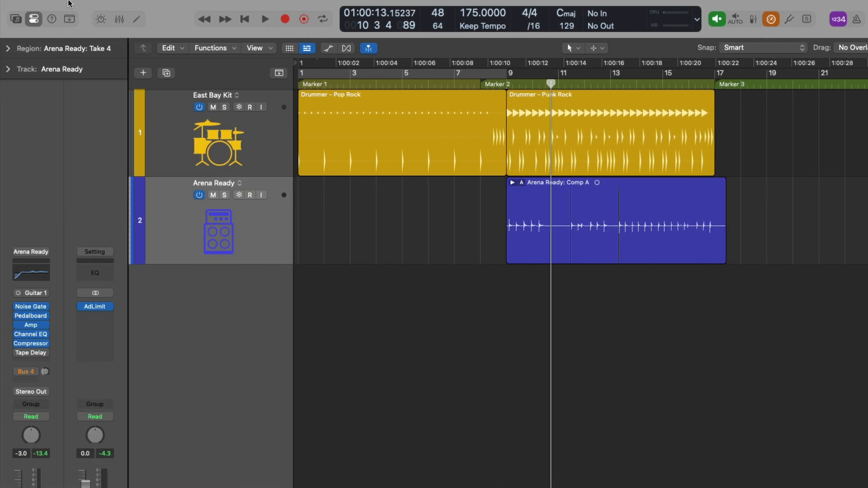
left_click(45, 6)
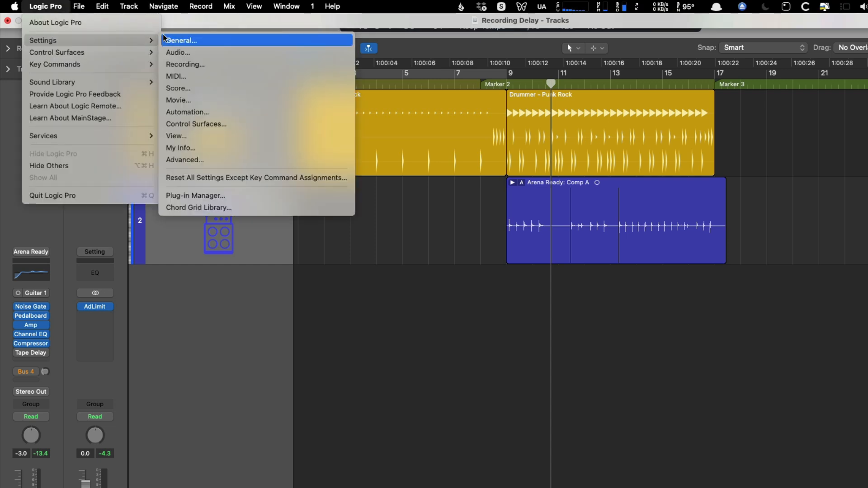
left_click(177, 52)
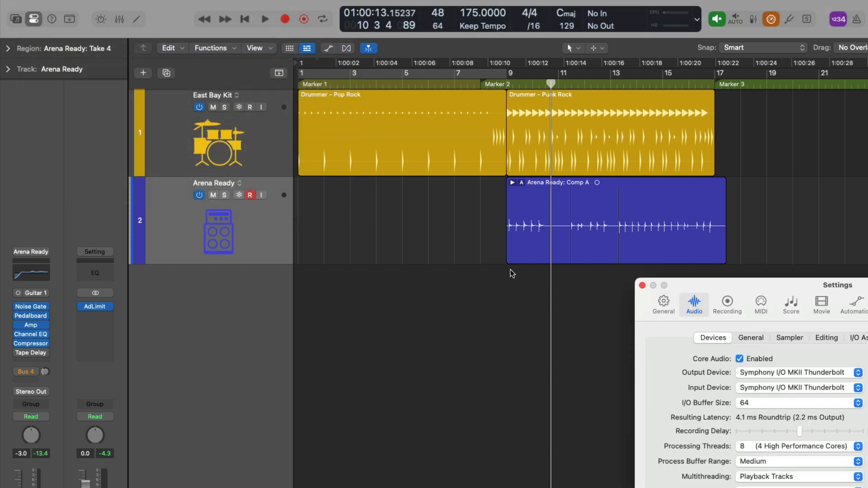
left_click(298, 249)
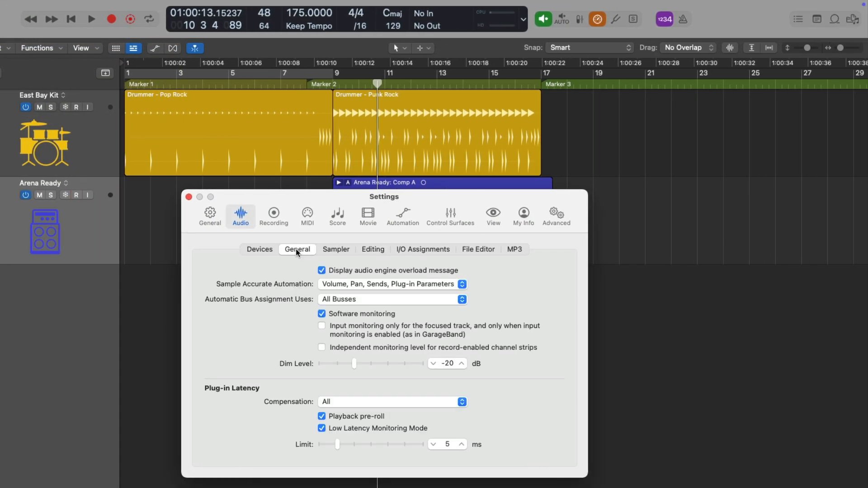
left_click(321, 428)
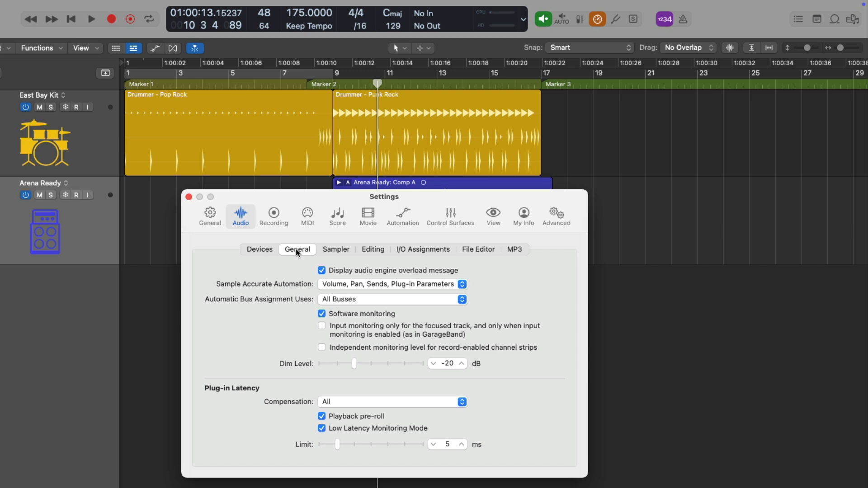
left_click(188, 197)
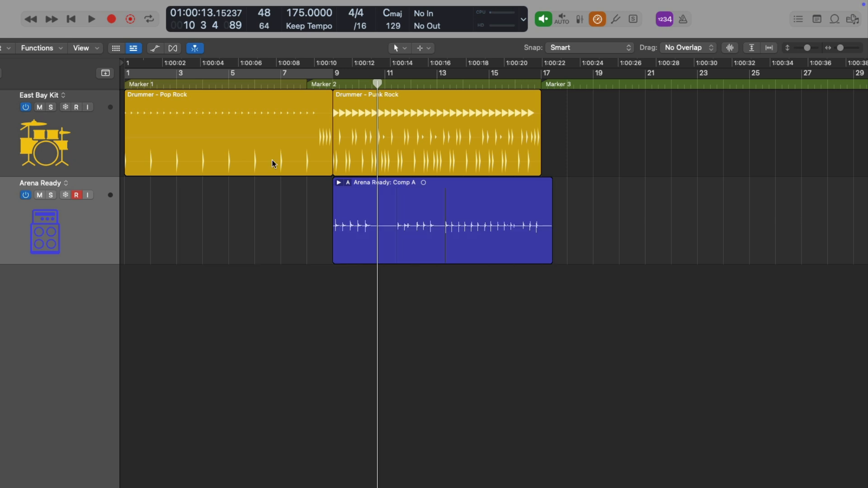
left_click(332, 84)
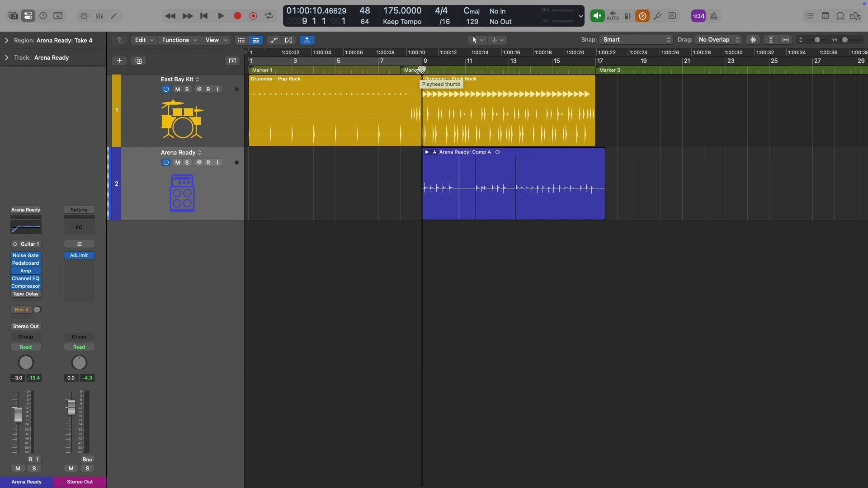
- Record guitar Take 5 from bar 9 into Comp A, then toggle Low Latency Mode
left_click(220, 15)
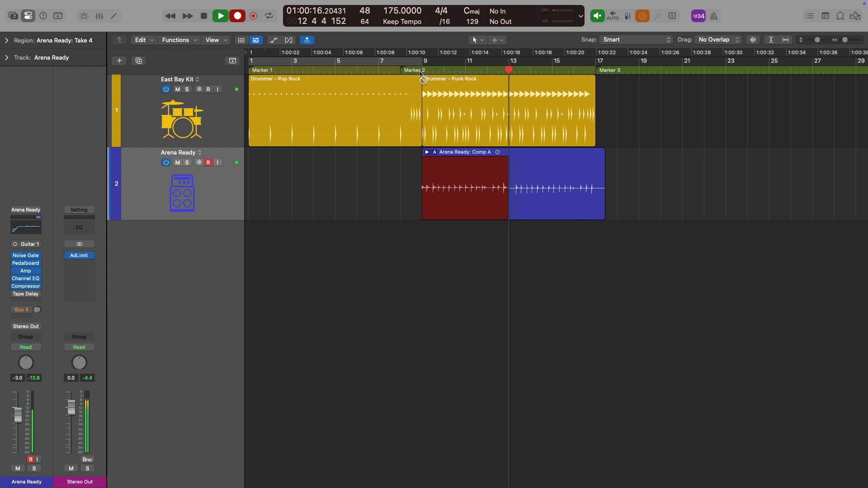
left_click(220, 16)
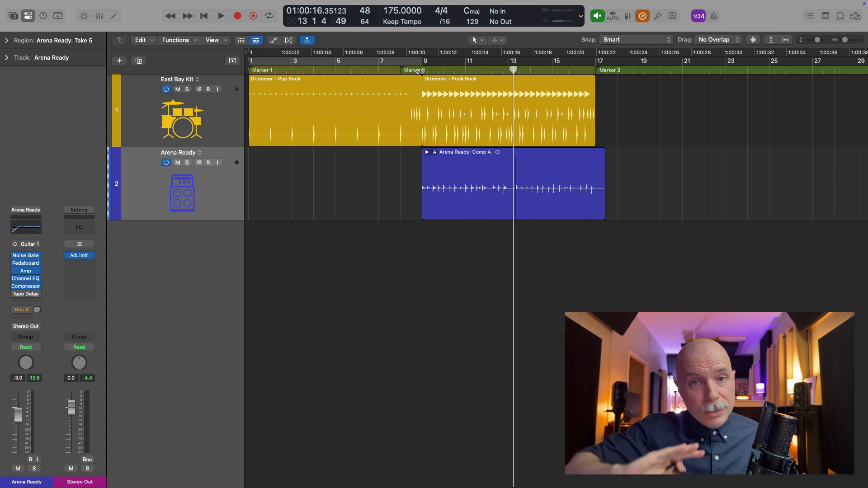
left_click(208, 162)
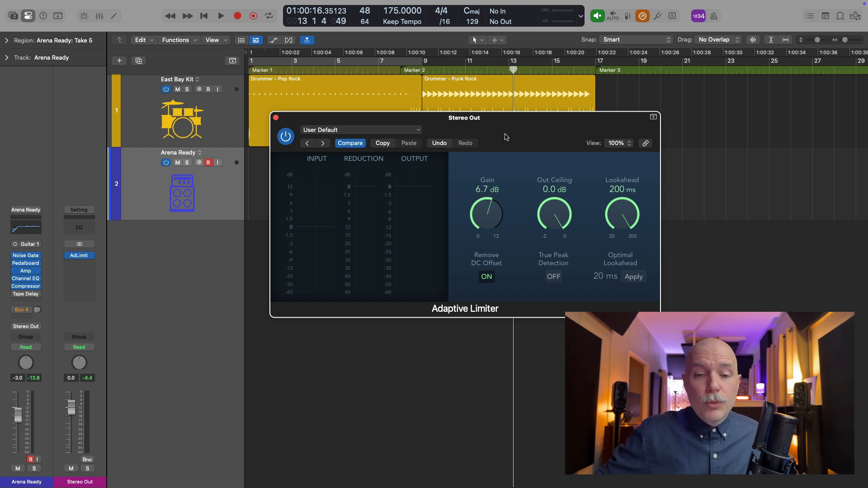
mouse_move(486, 191)
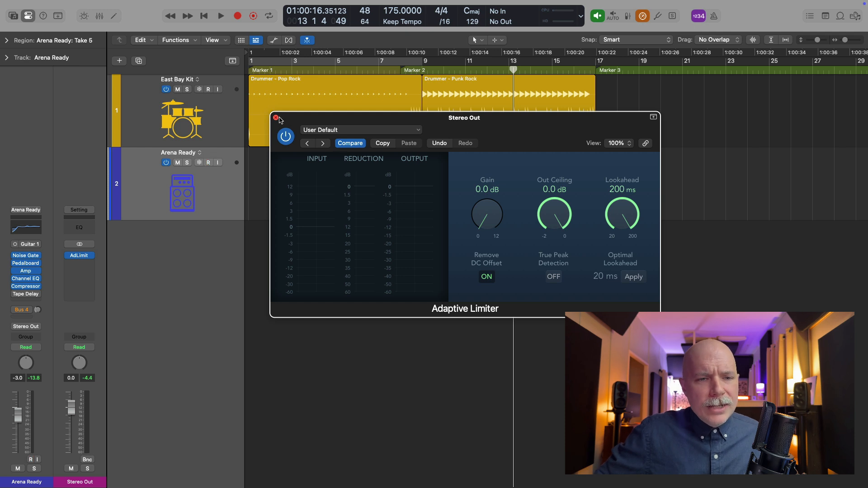
left_click(275, 118)
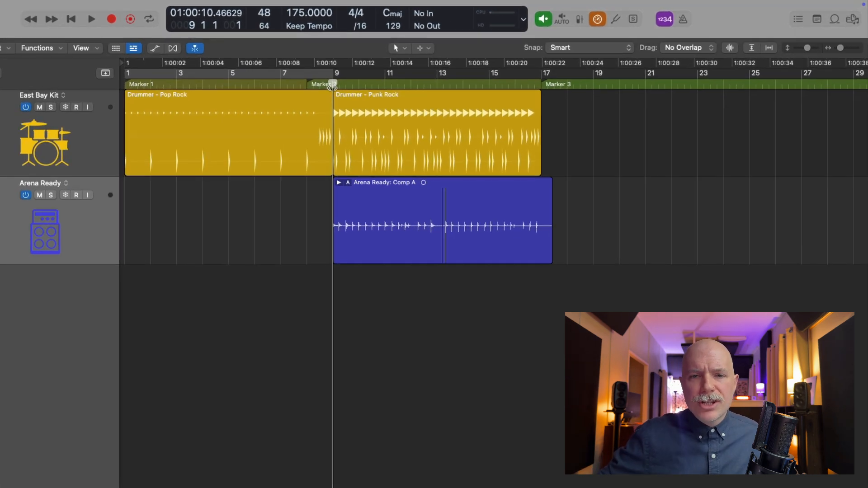
left_click(76, 195)
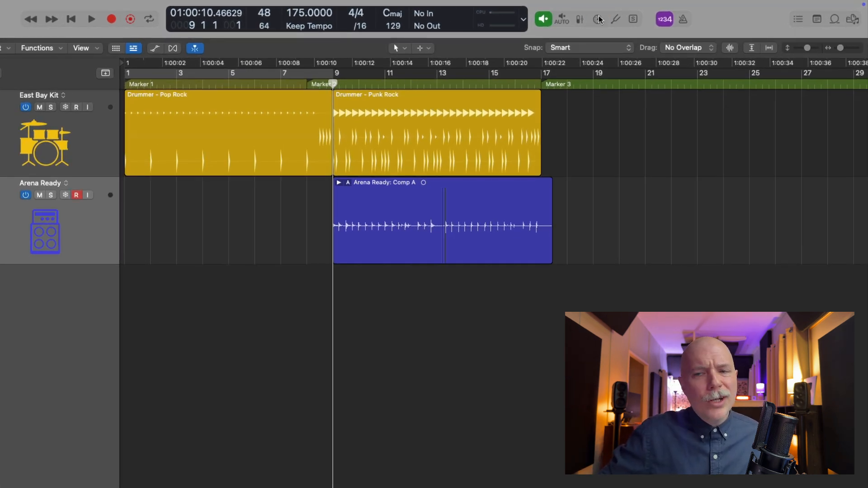
left_click(597, 19)
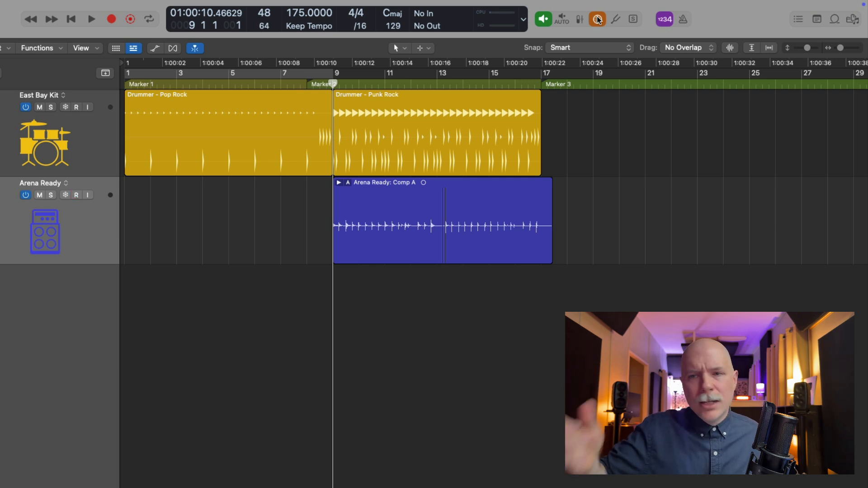
left_click(76, 194)
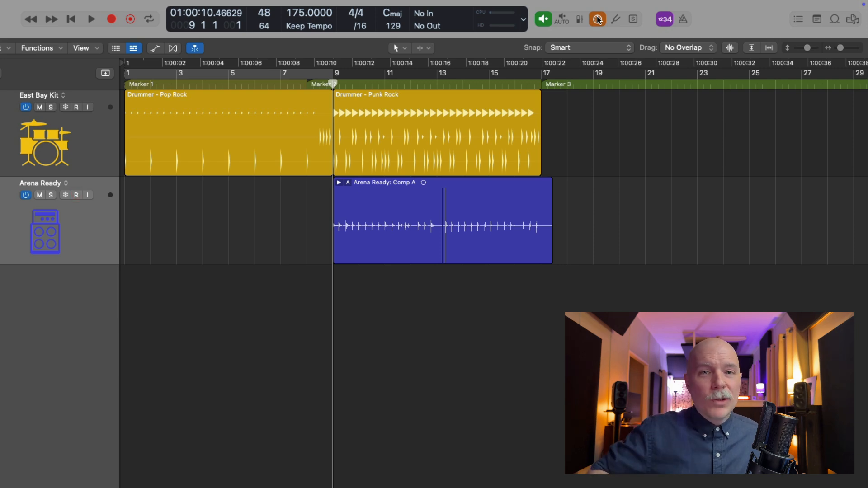
left_click(76, 194)
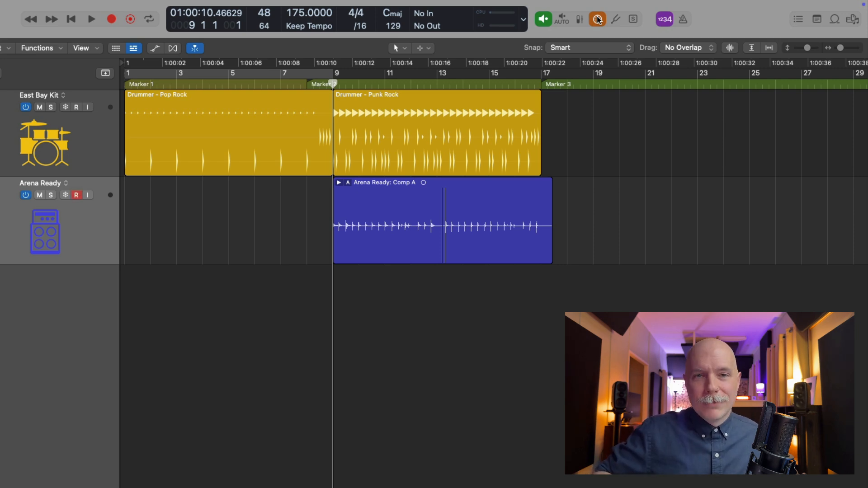